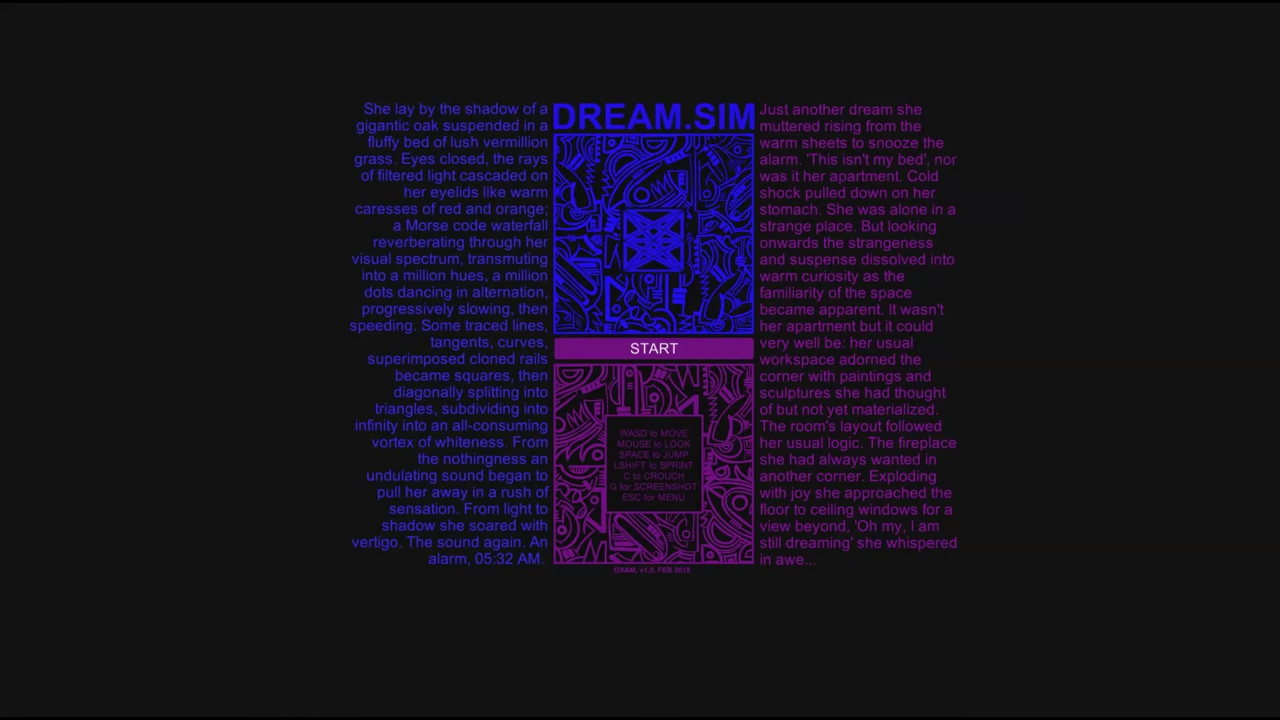
# Step: Begin the dream simulation from the title screen, entering the neon-lit bedroom
pyautogui.click(654, 348)
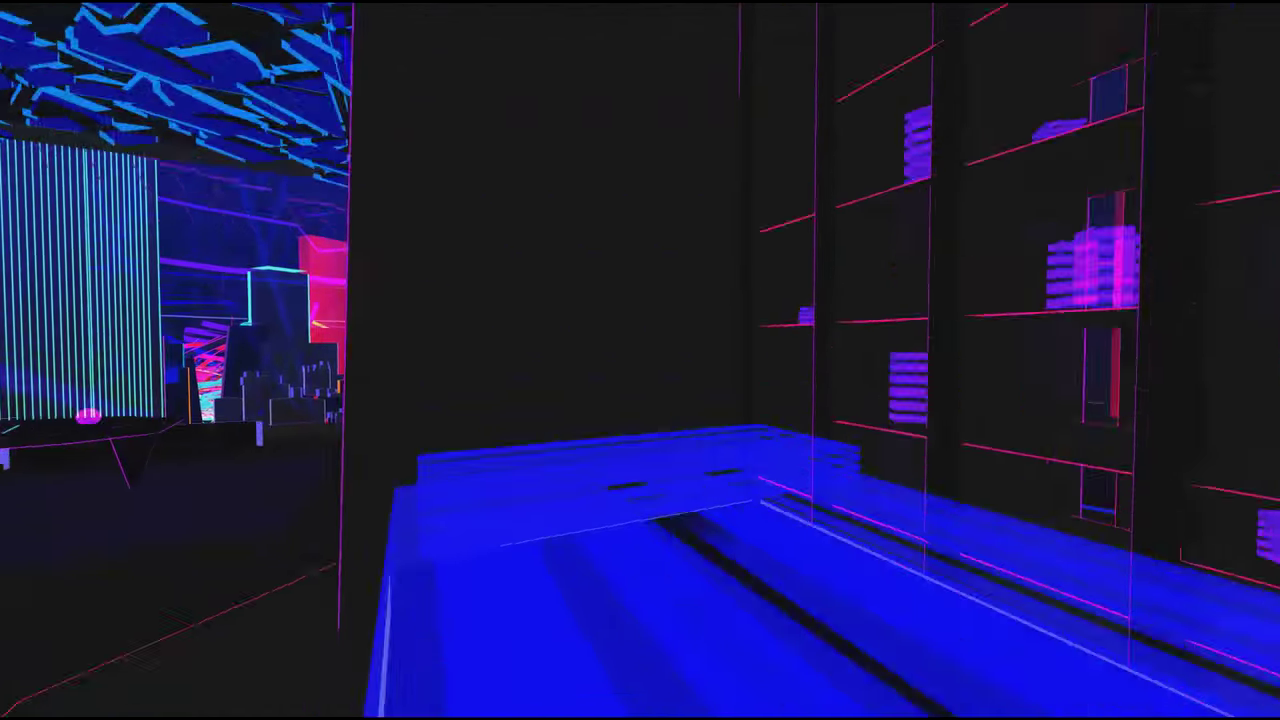
pyautogui.moveTo(640, 360)
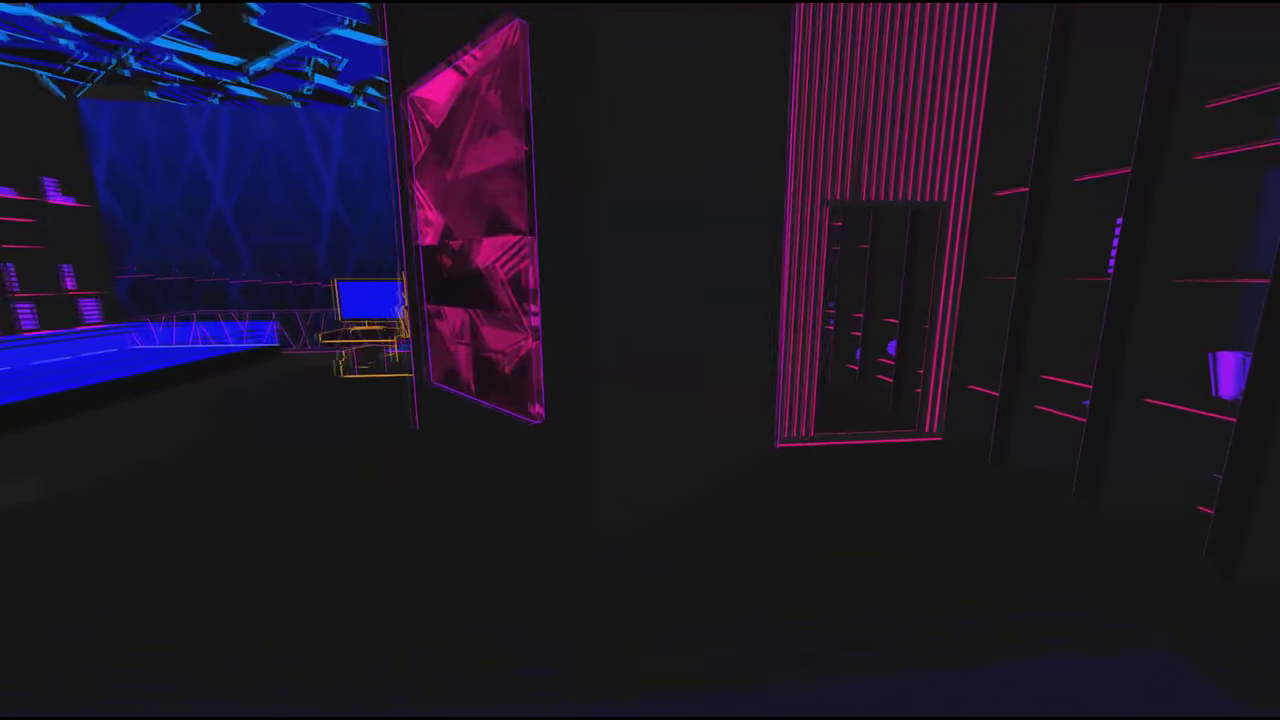
pyautogui.moveTo(640, 360)
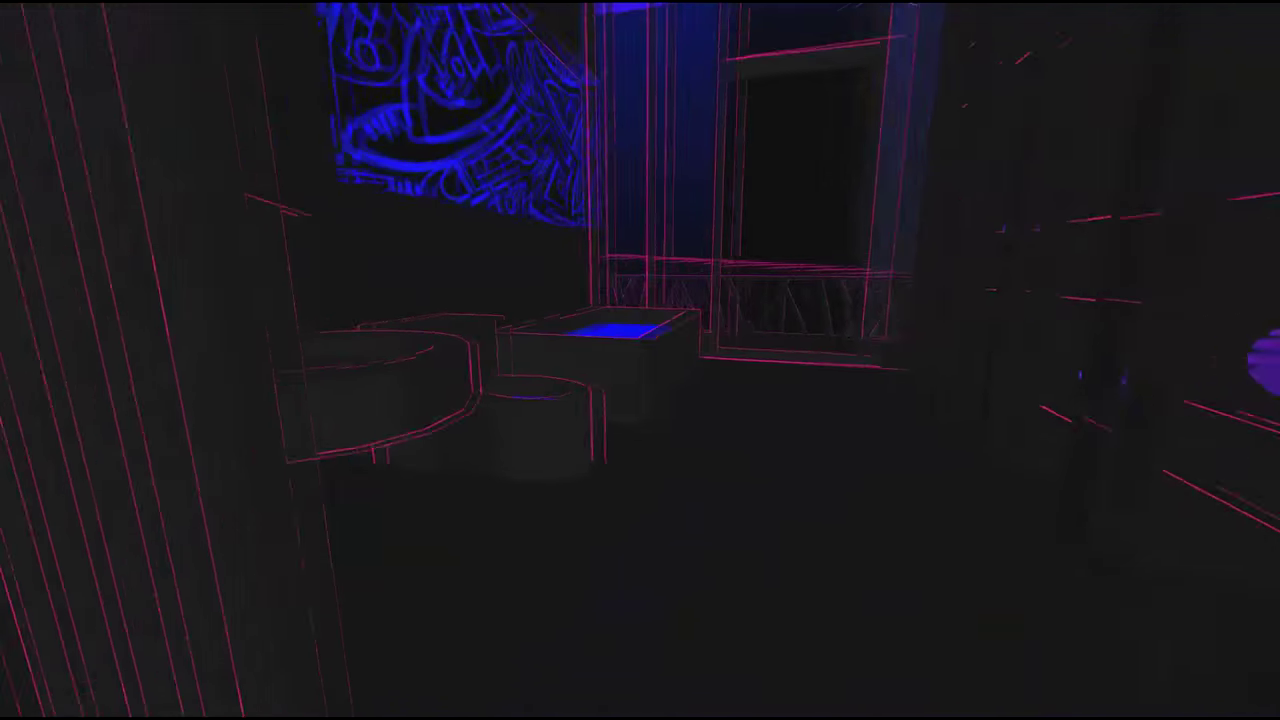
pyautogui.moveTo(640, 360)
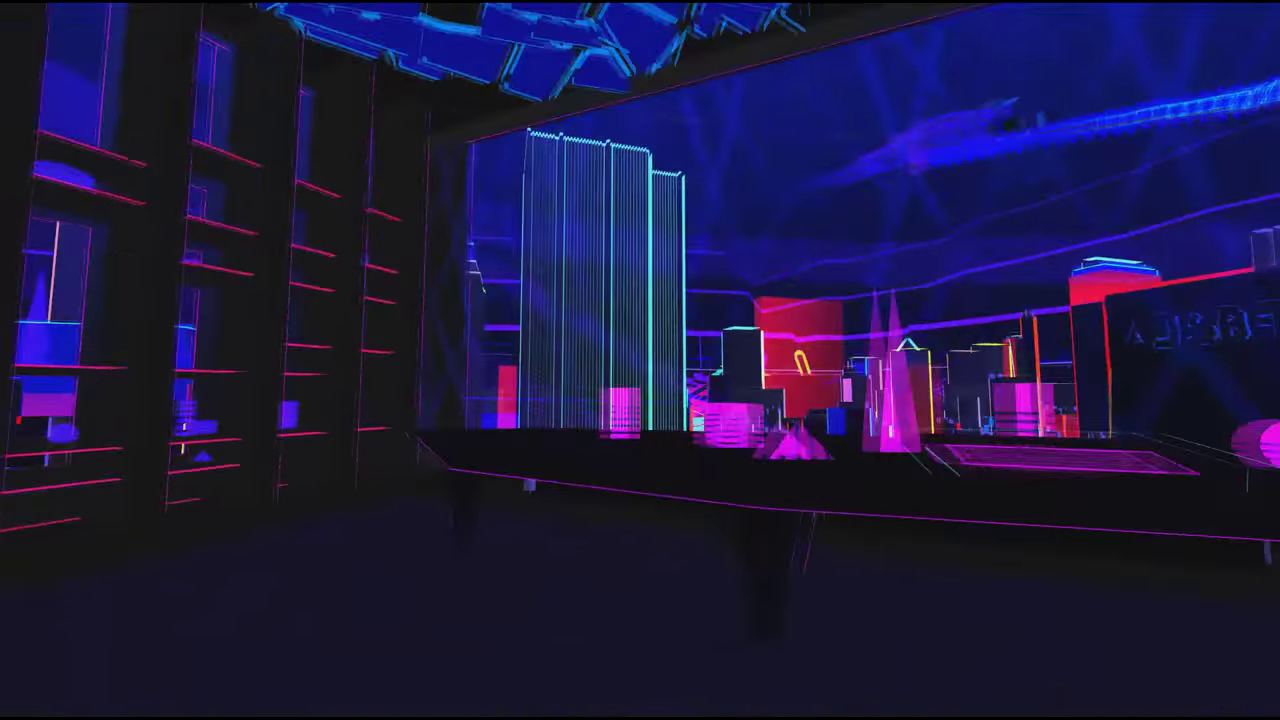
pyautogui.moveTo(640, 360)
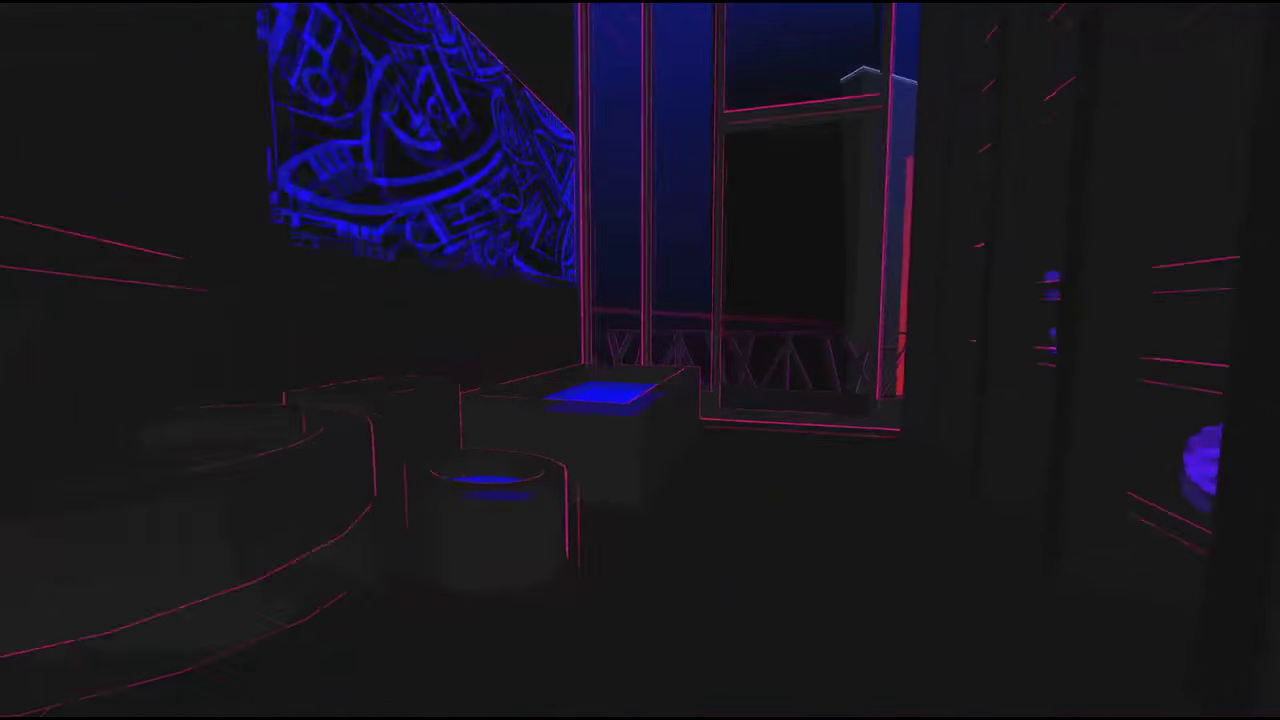
pyautogui.moveTo(640, 360)
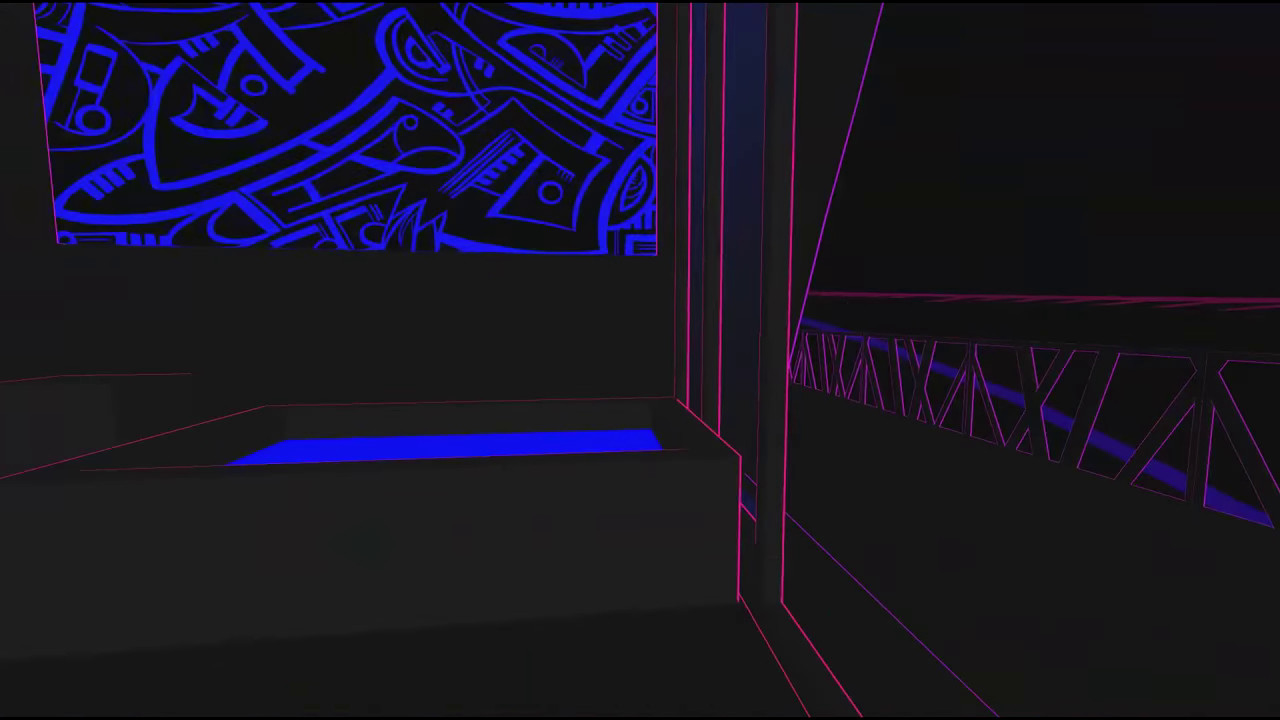
pyautogui.moveTo(640, 360)
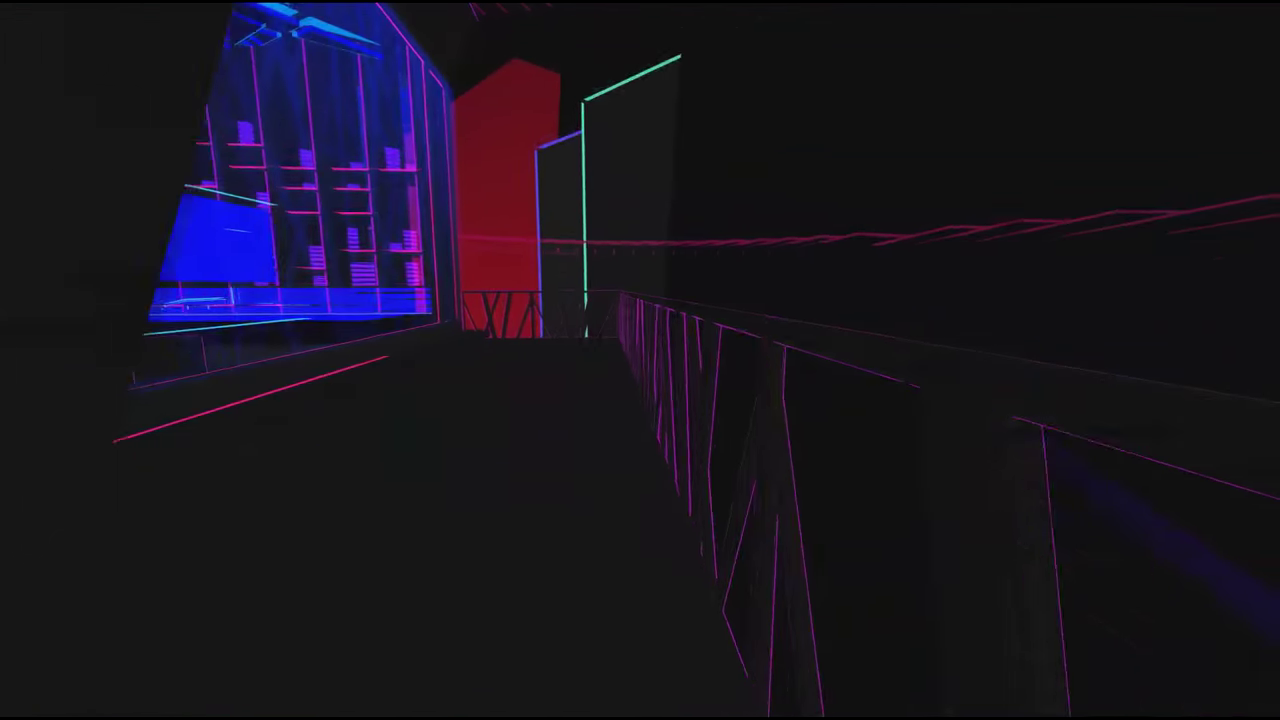
pyautogui.moveTo(640, 360)
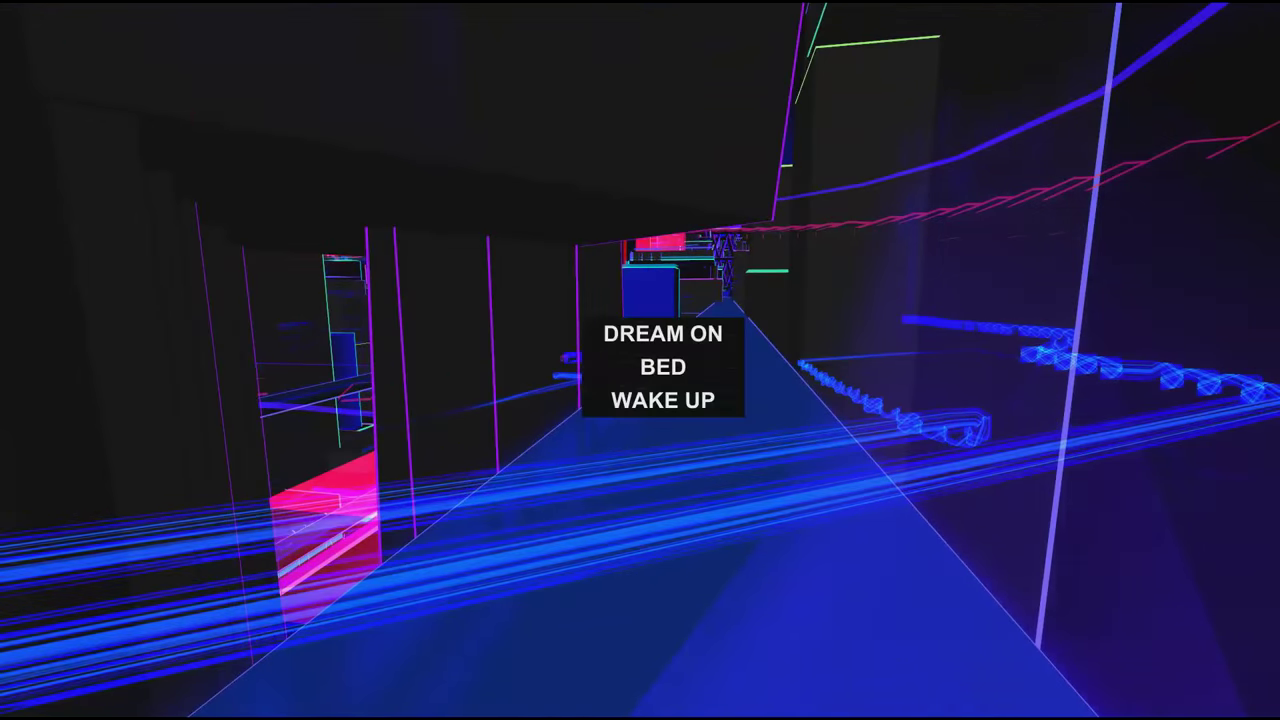
pyautogui.moveTo(664, 368)
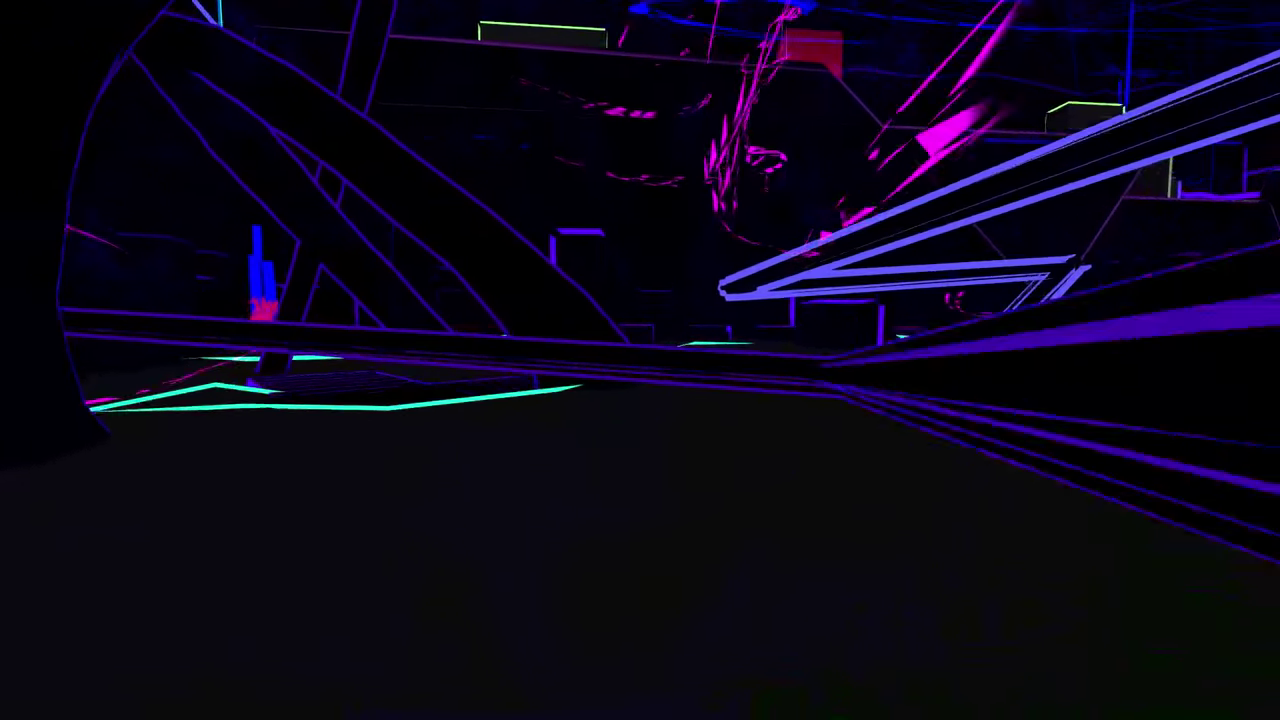
pyautogui.moveTo(640, 360)
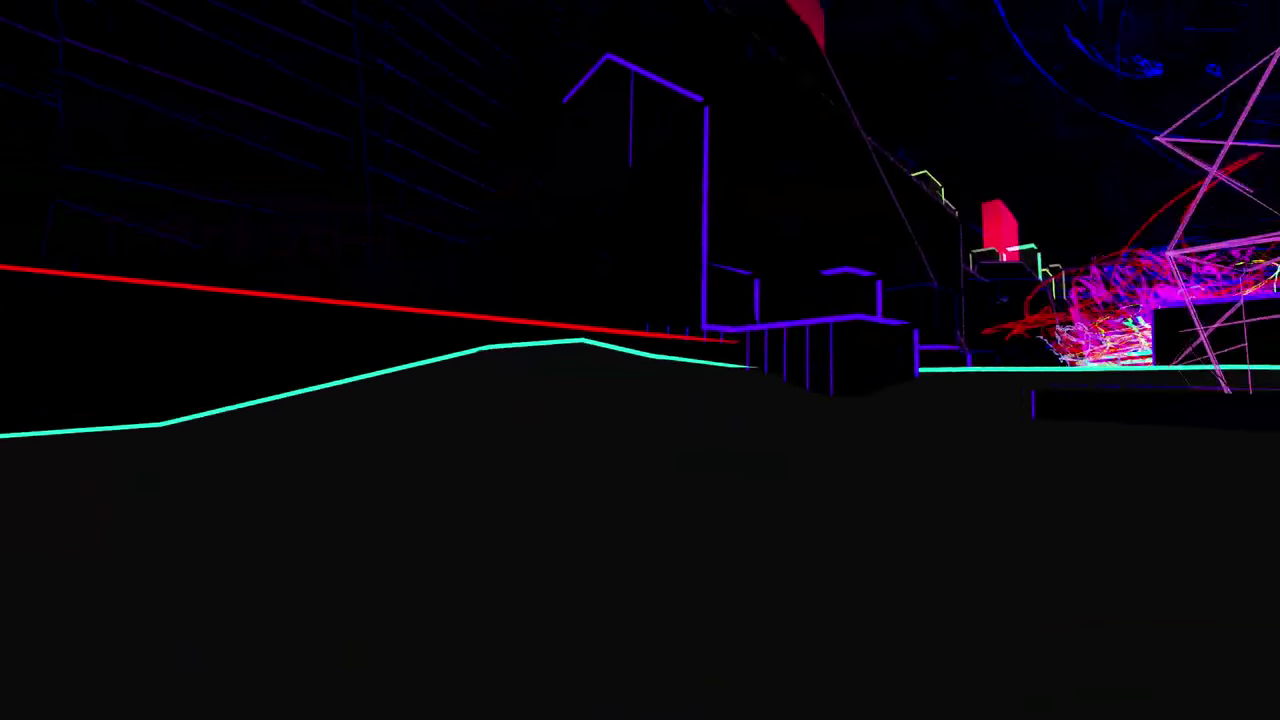
pyautogui.moveTo(640, 360)
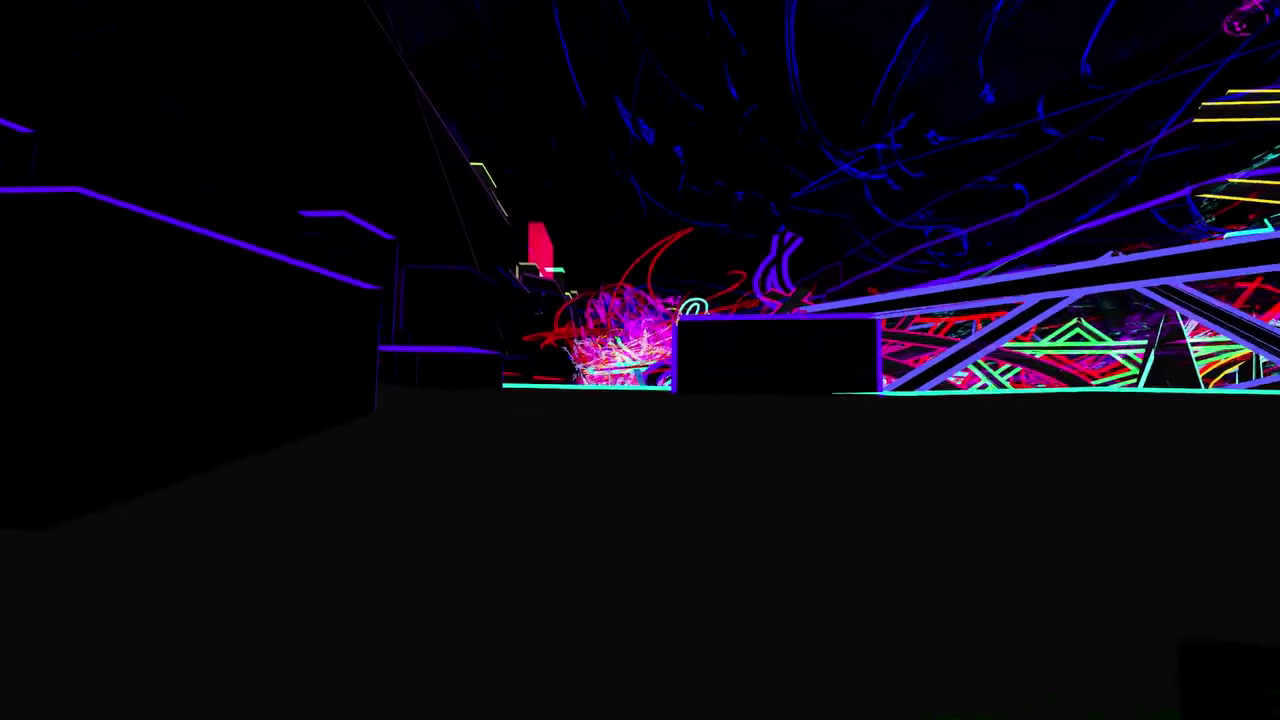
pyautogui.moveTo(640, 360)
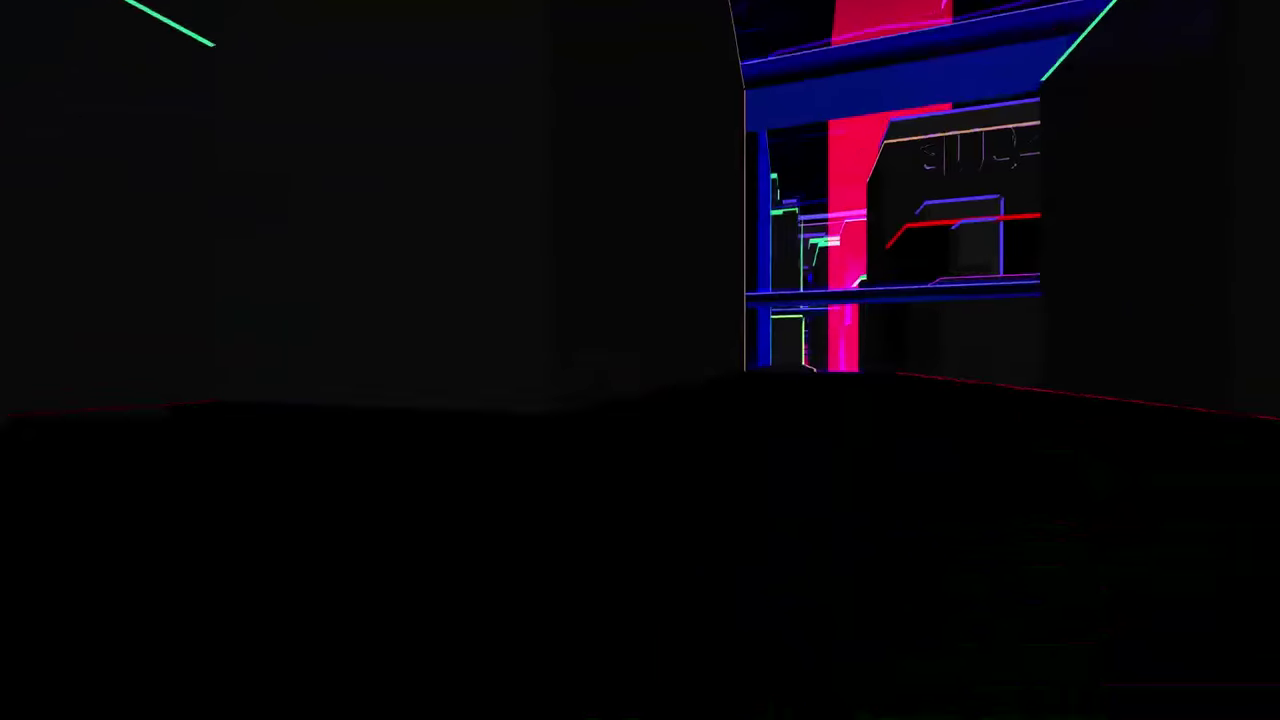
pyautogui.moveTo(640, 360)
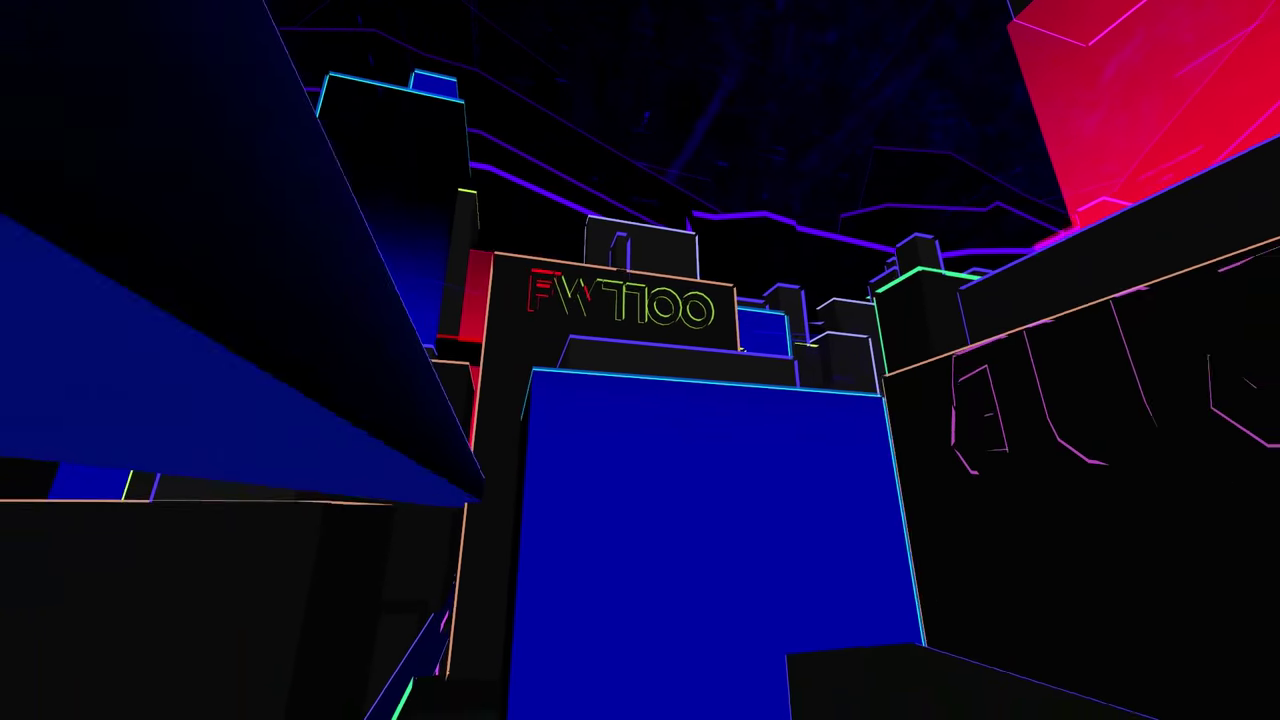
pyautogui.moveTo(640, 360)
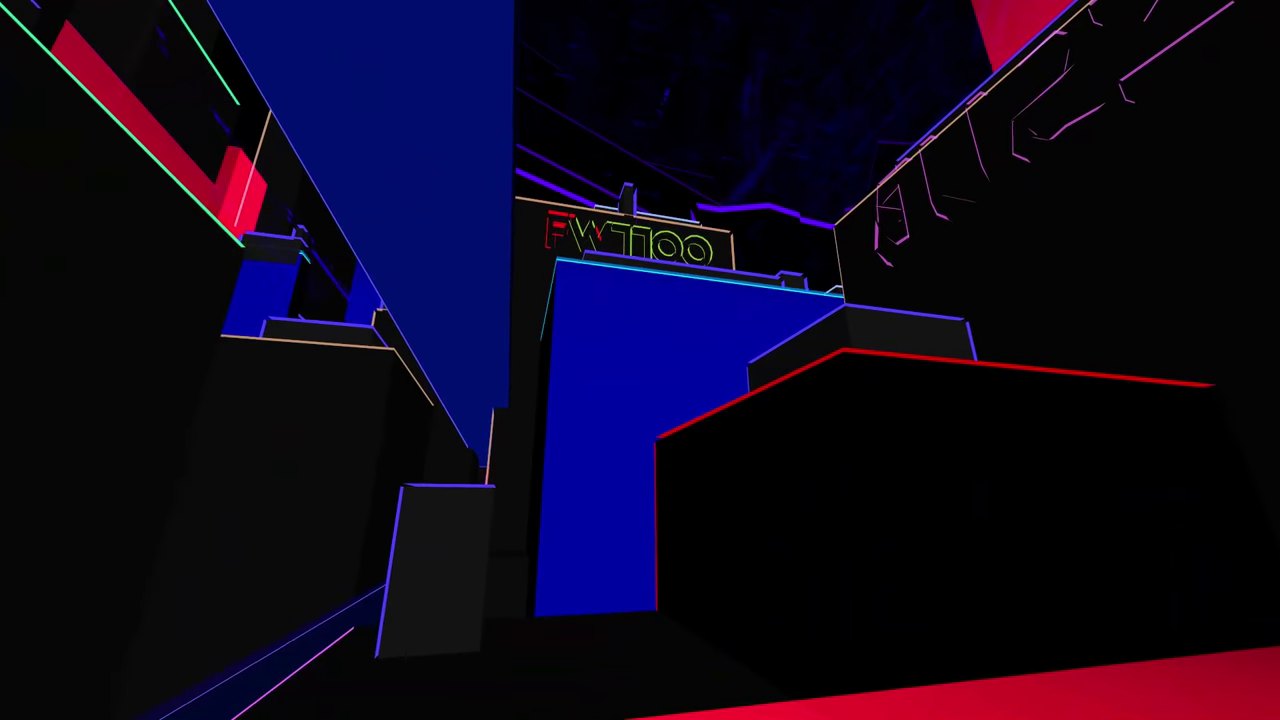
pyautogui.moveTo(640, 360)
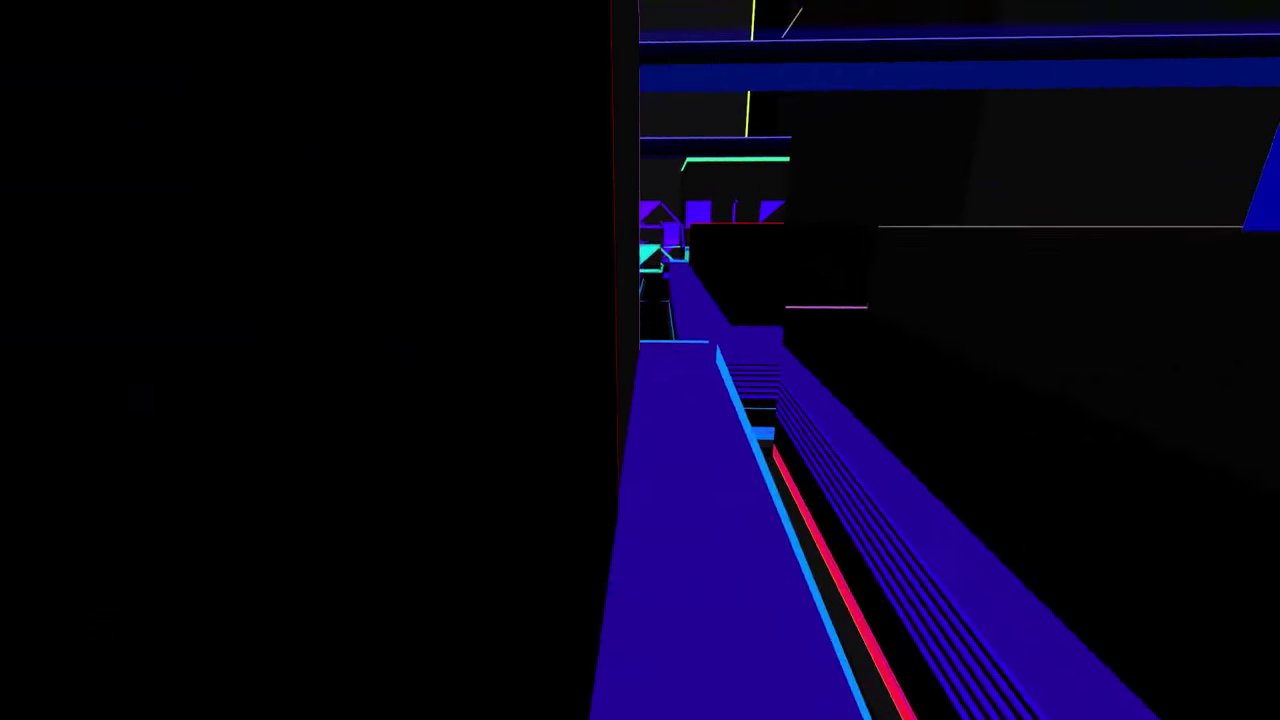
pyautogui.moveTo(640, 360)
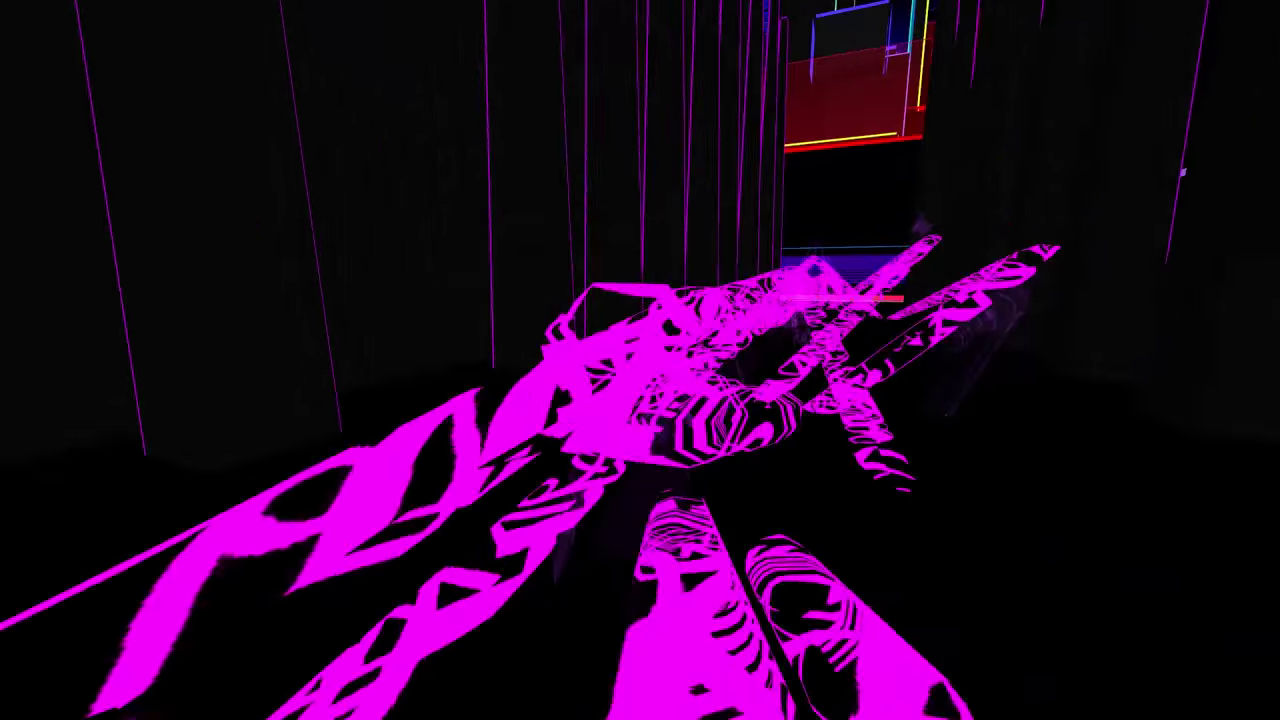
pyautogui.moveTo(640, 360)
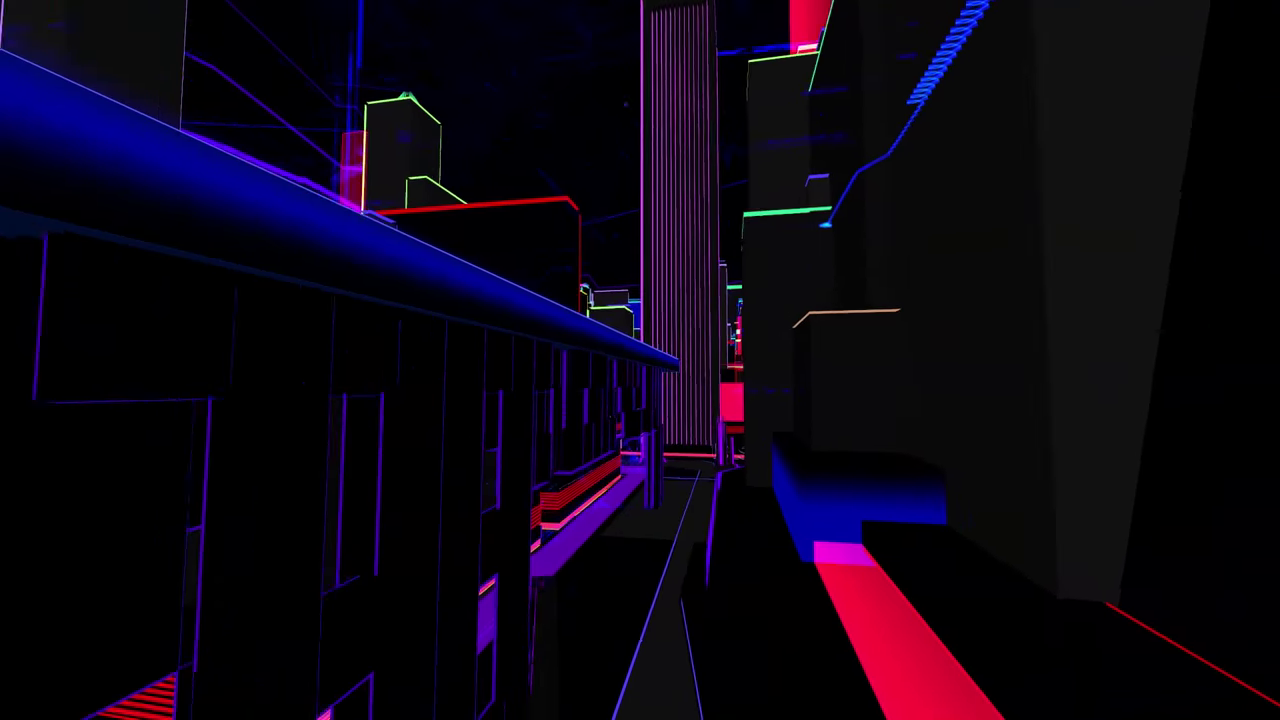
pyautogui.moveTo(640, 360)
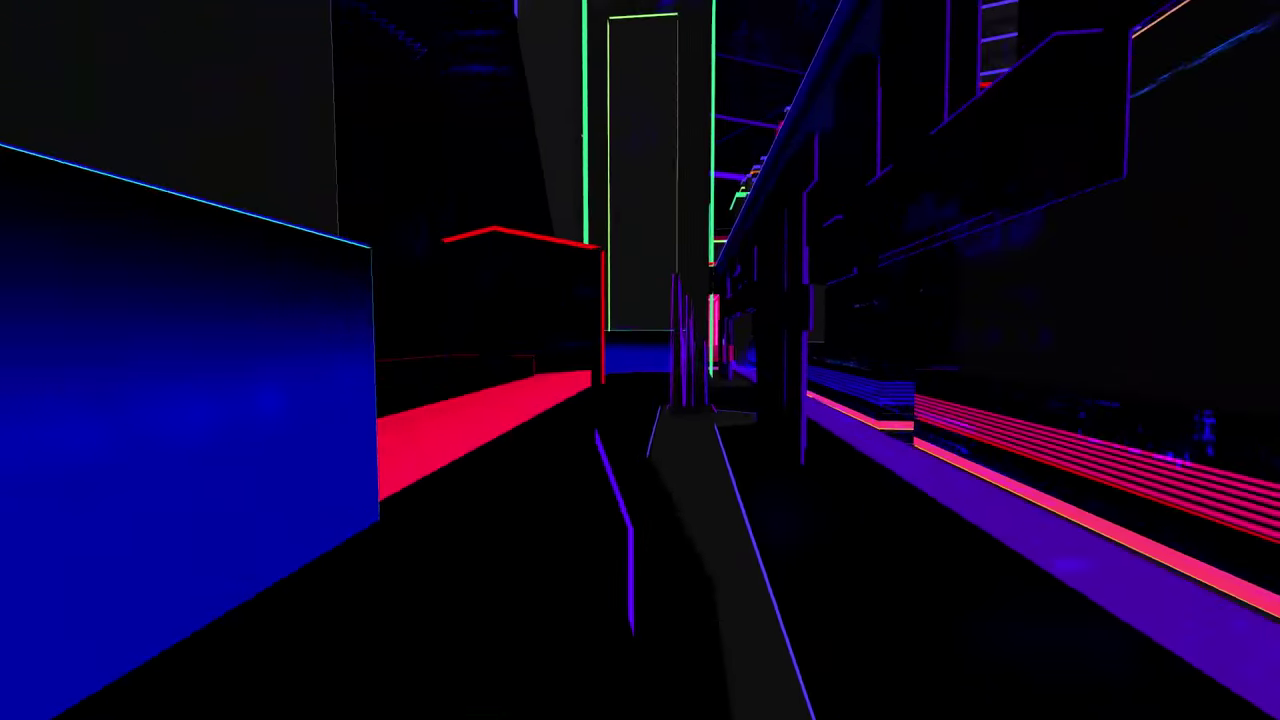
pyautogui.moveTo(640, 360)
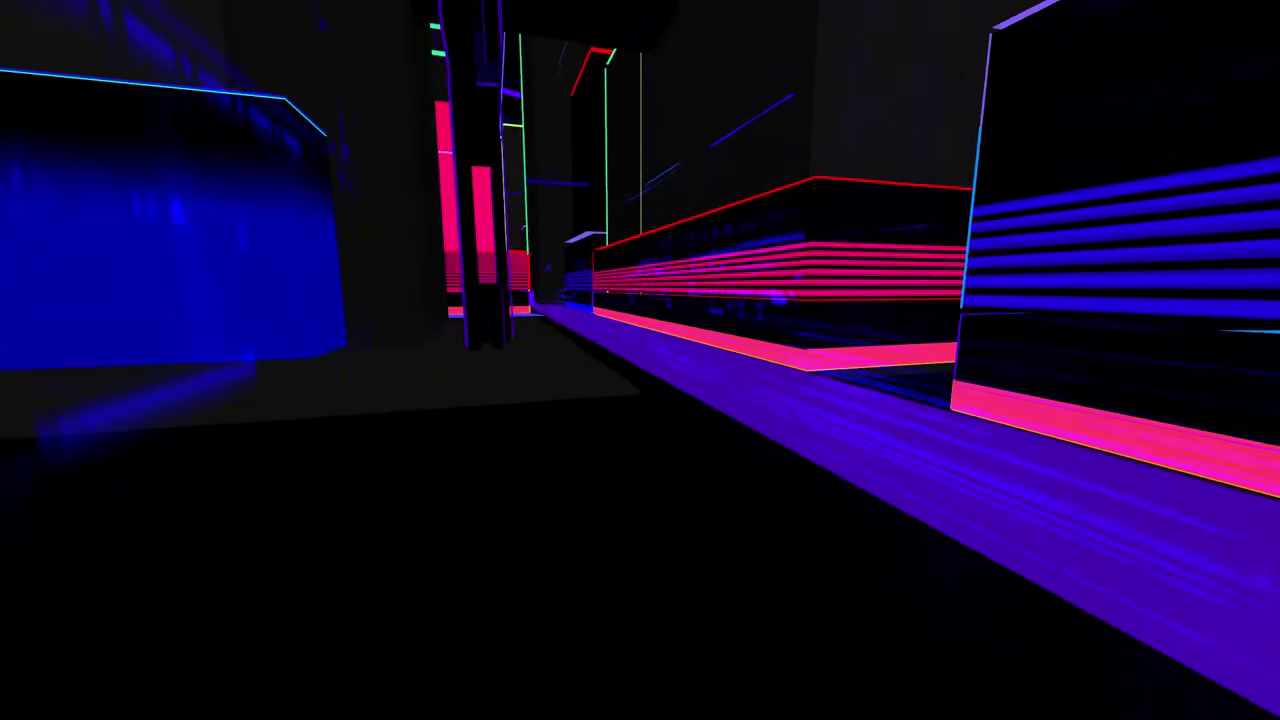